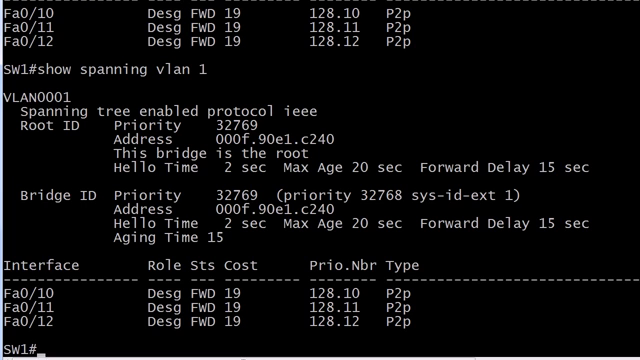
type("show int runk")
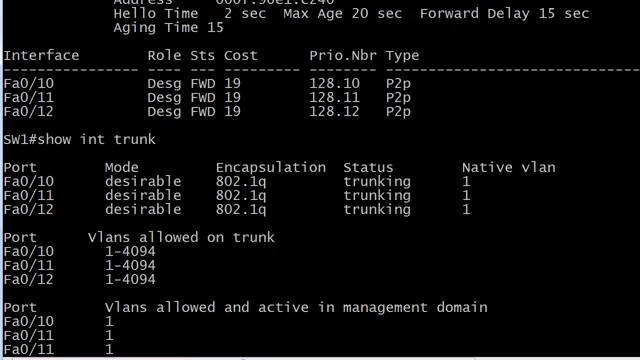
scroll("down", 3)
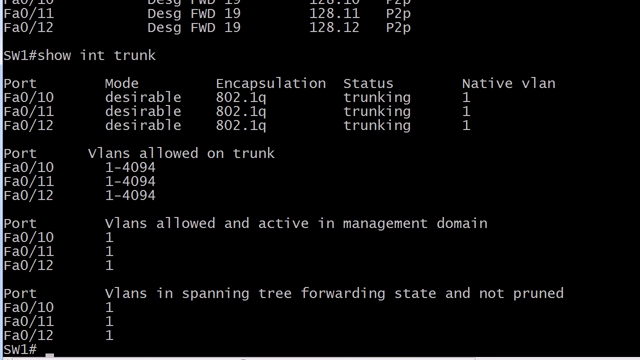
type("conf t")
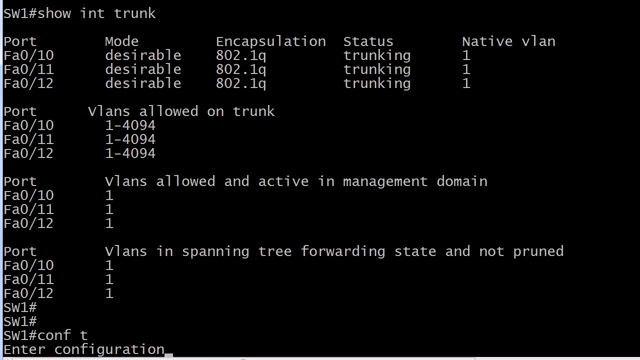
type("spanning")
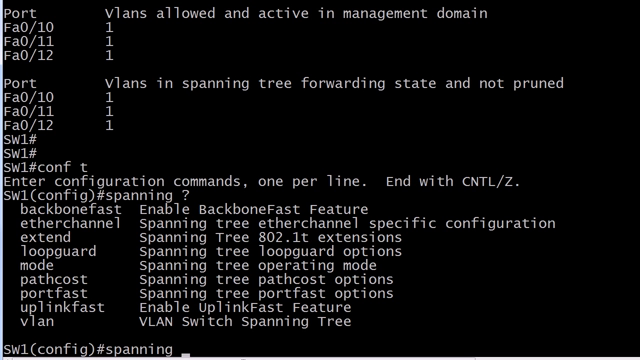
type("uplinkfast")
type("show spanning vlan 1")
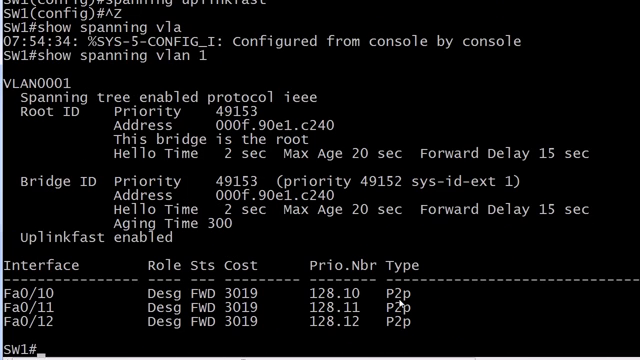
mouse_move(562, 268)
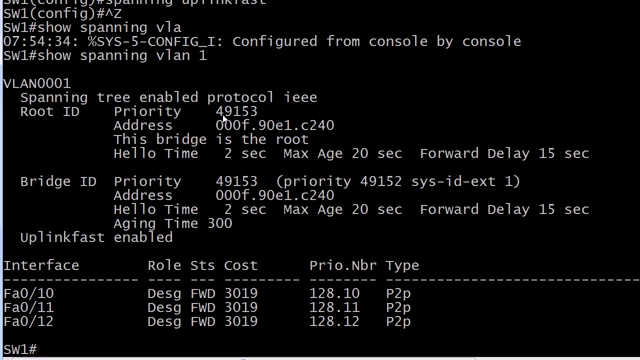
mouse_move(240, 116)
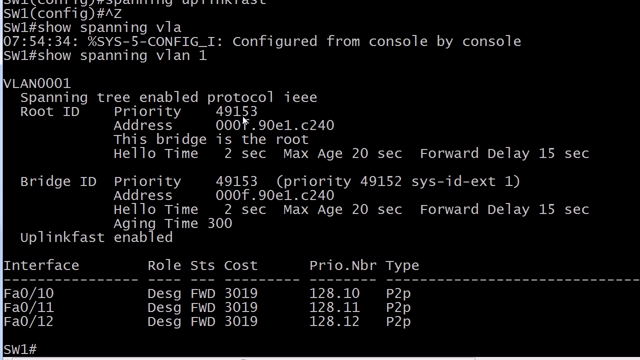
mouse_move(424, 188)
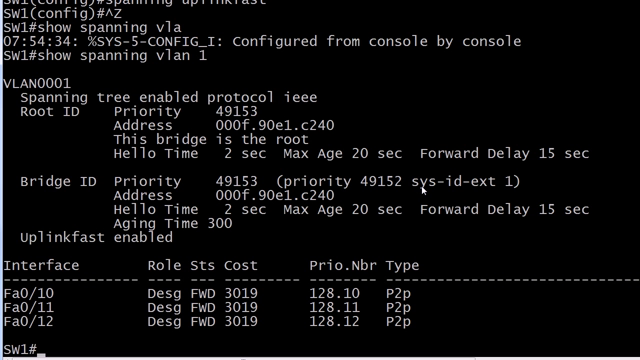
mouse_move(514, 190)
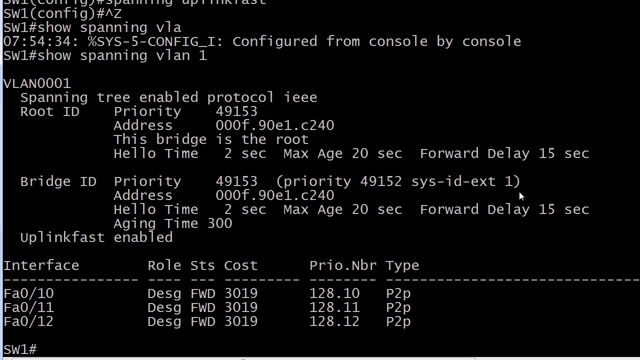
mouse_move(422, 260)
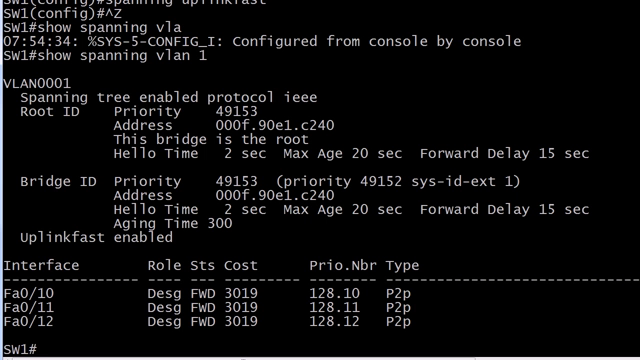
mouse_move(318, 144)
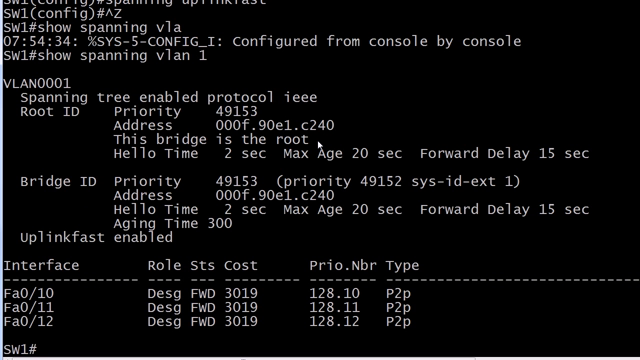
mouse_move(320, 144)
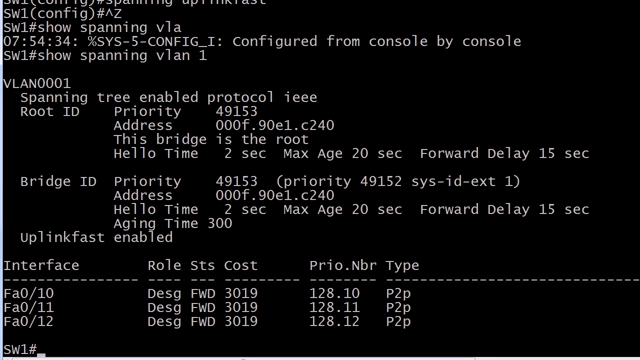
type("show spanning vlan 1")
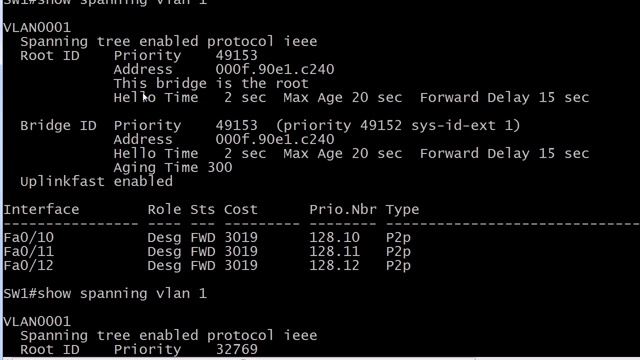
mouse_move(300, 90)
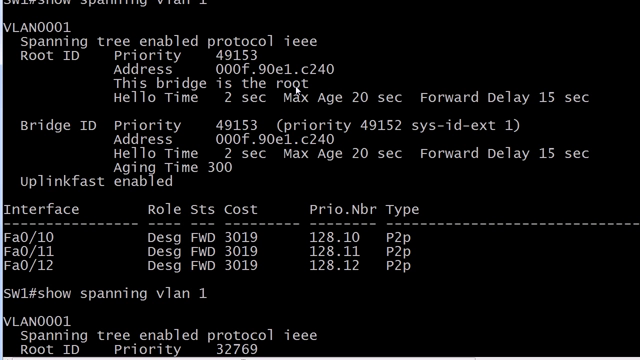
mouse_move(300, 92)
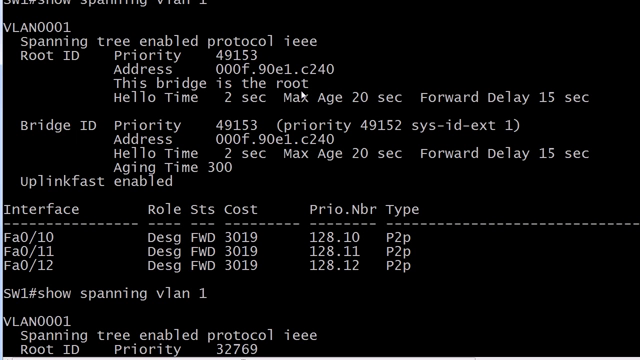
mouse_move(396, 176)
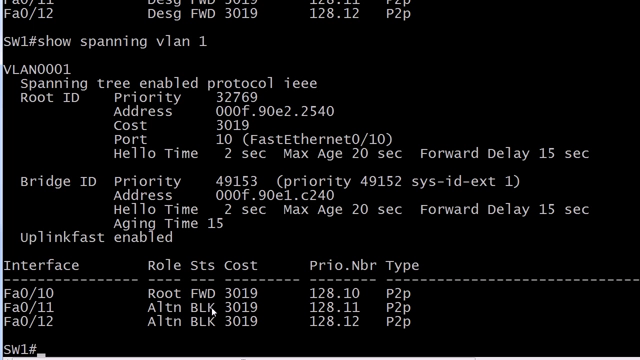
mouse_move(258, 298)
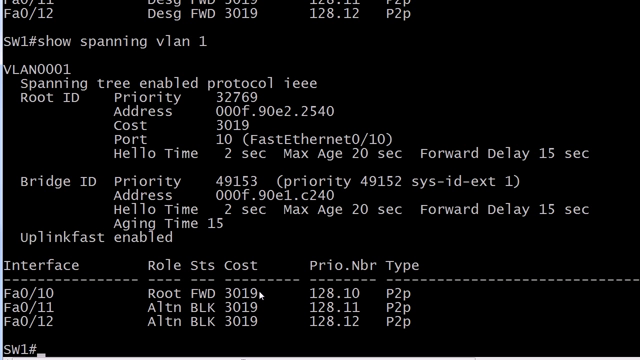
mouse_move(260, 328)
type("show spanning vlan 1")
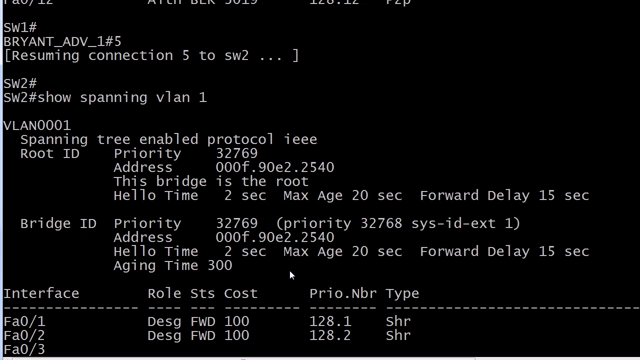
scroll("down", 3)
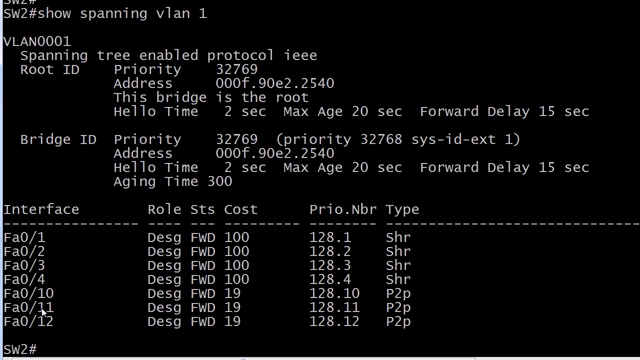
mouse_move(220, 294)
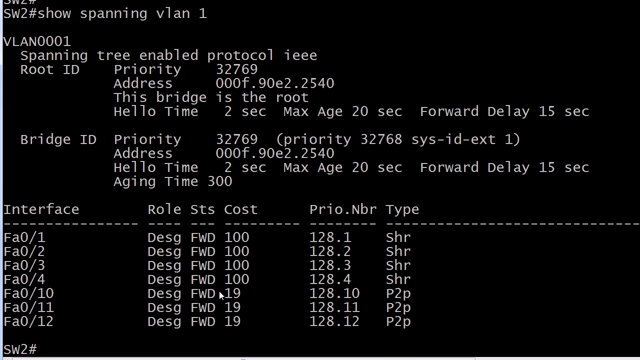